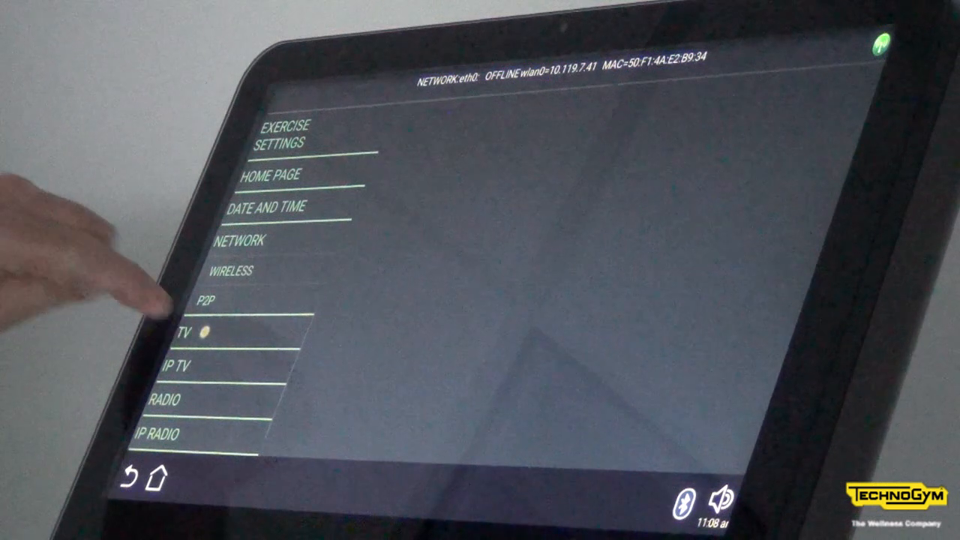
Open the console's TV tuner settings to show the TV standard options, with NTSC M selected
{"action": "left_click", "coordinate": [191, 334]}
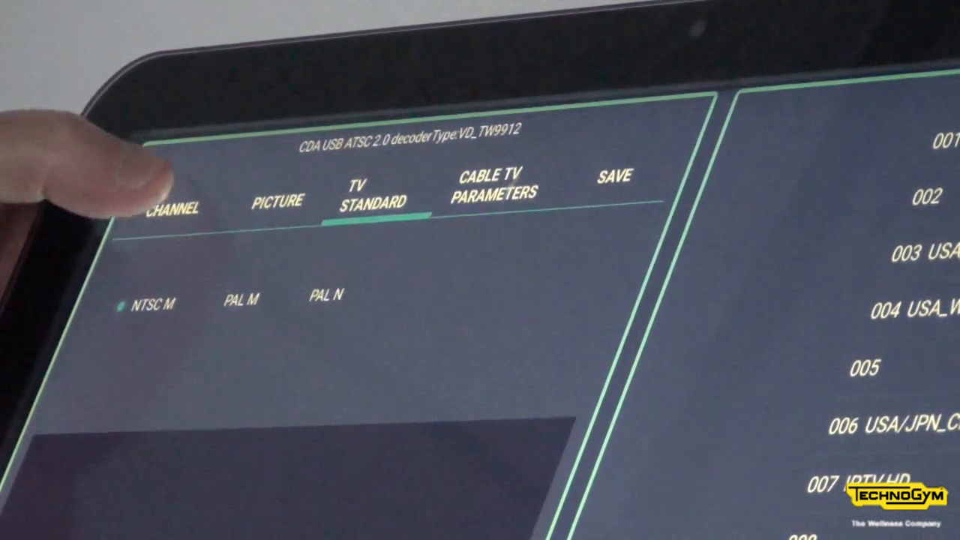
{"action": "left_click", "coordinate": [172, 208]}
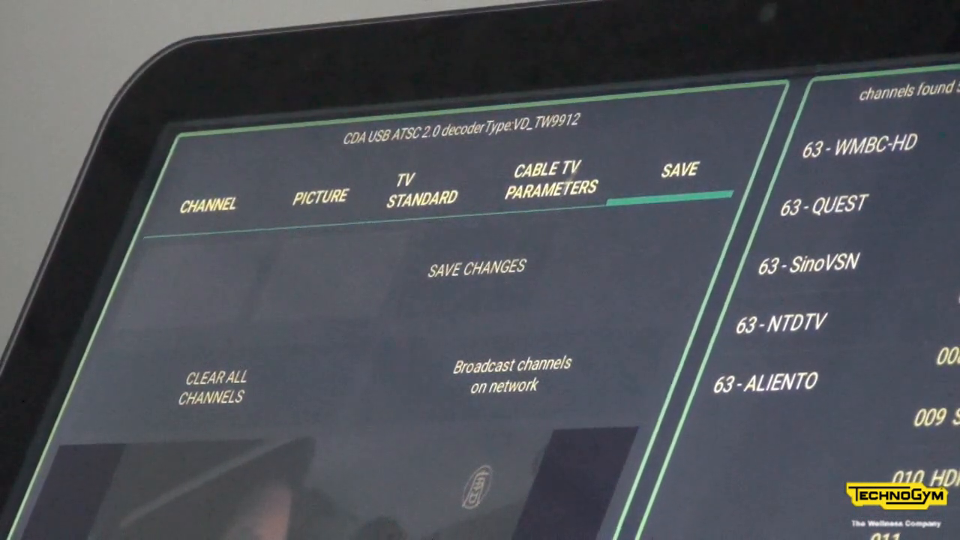
Save the TV channel list changes and wait on the please-wait screen
{"action": "left_click", "coordinate": [477, 266]}
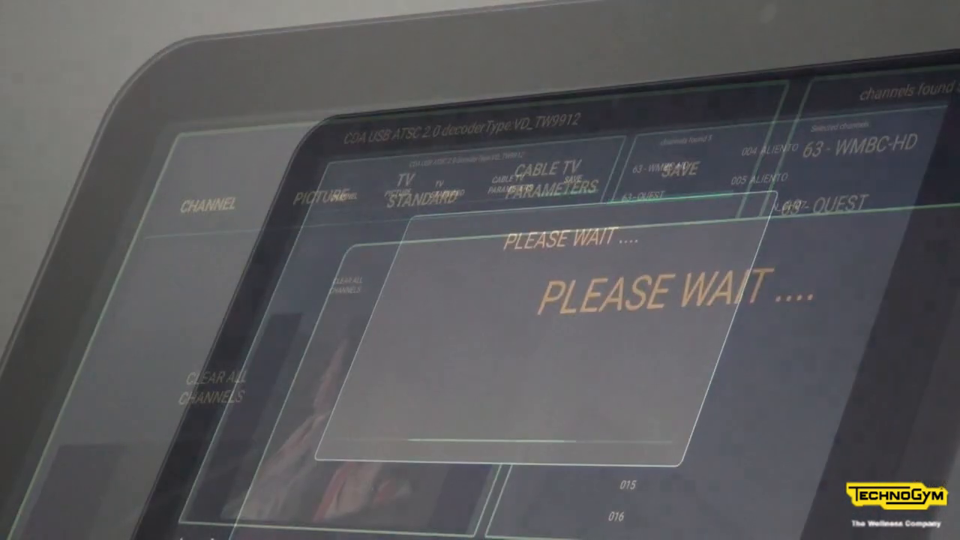